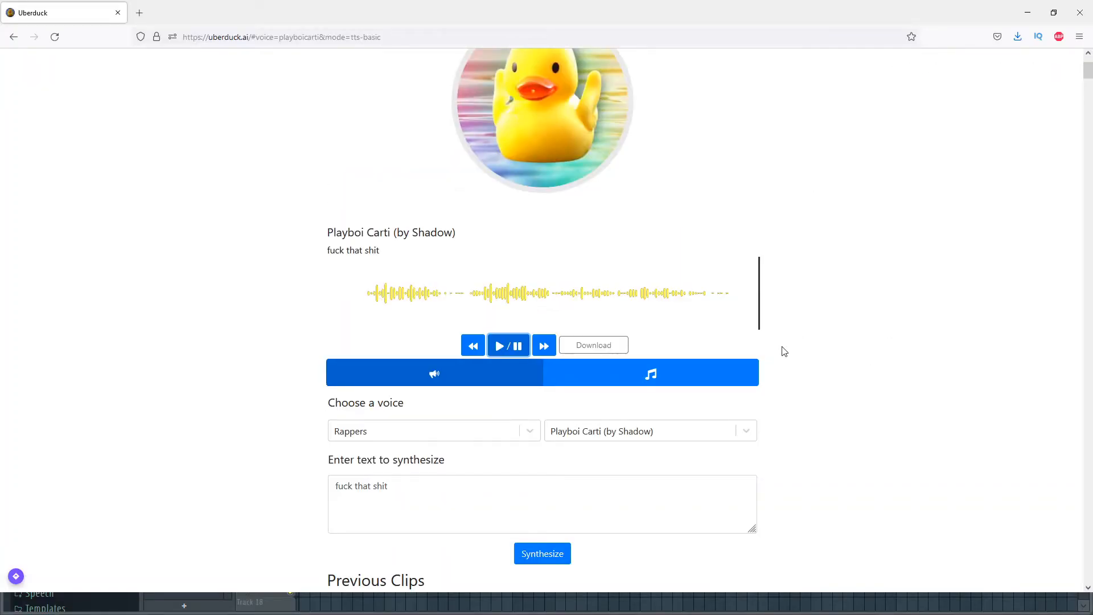
Return to the latest Playboi Carti clip at the top of the list and start its playback
{"action": "scroll", "scroll_direction": "down", "scroll_amount": 3}
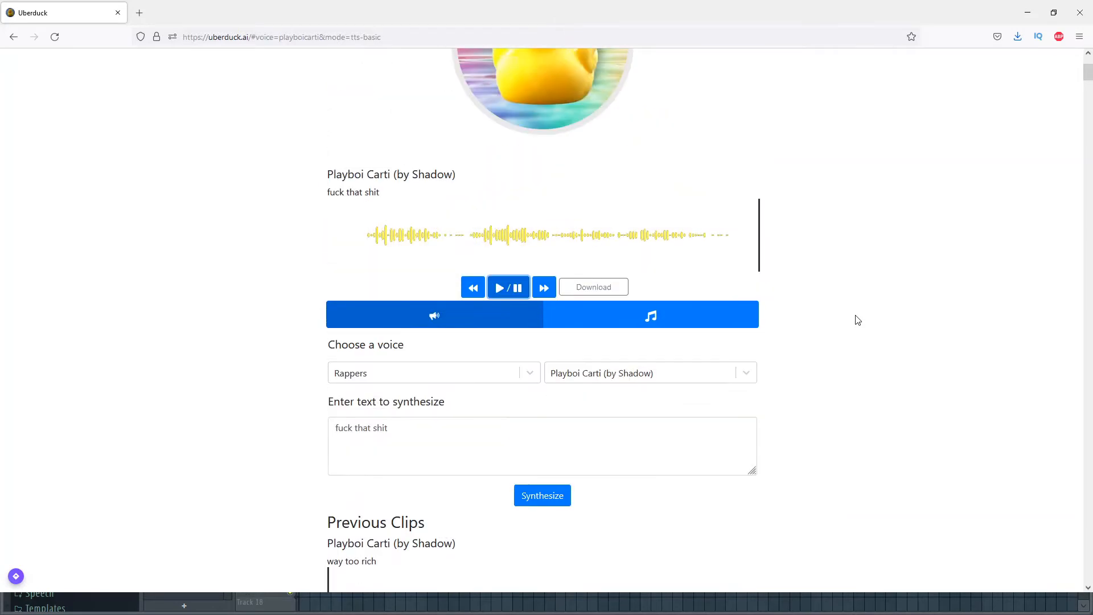
{"action": "mouse_move", "coordinate": [840, 346]}
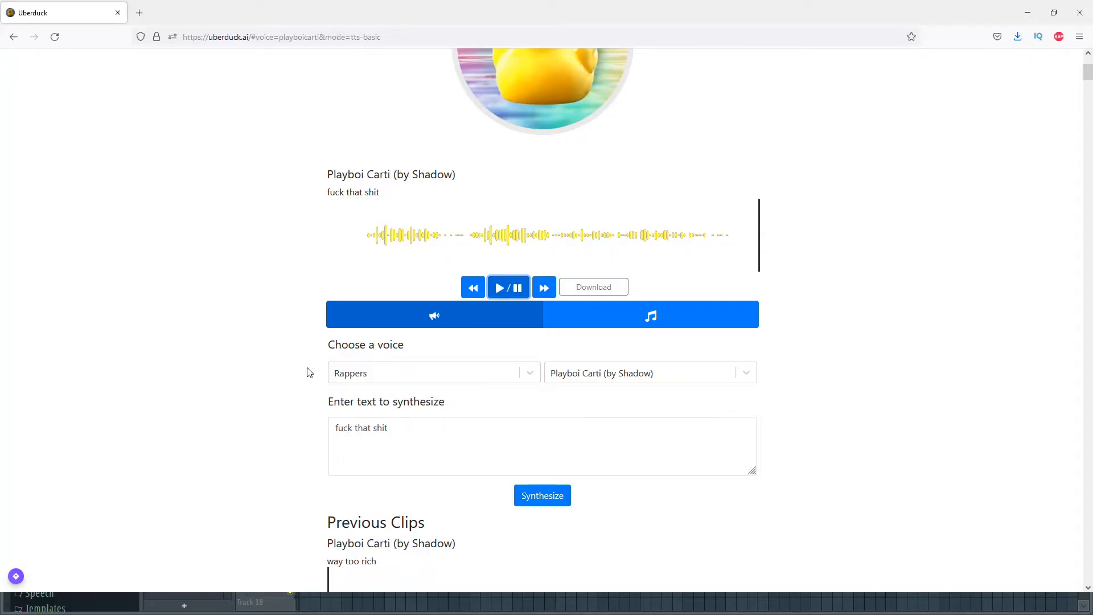
{"action": "scroll", "scroll_direction": "down", "scroll_amount": 3}
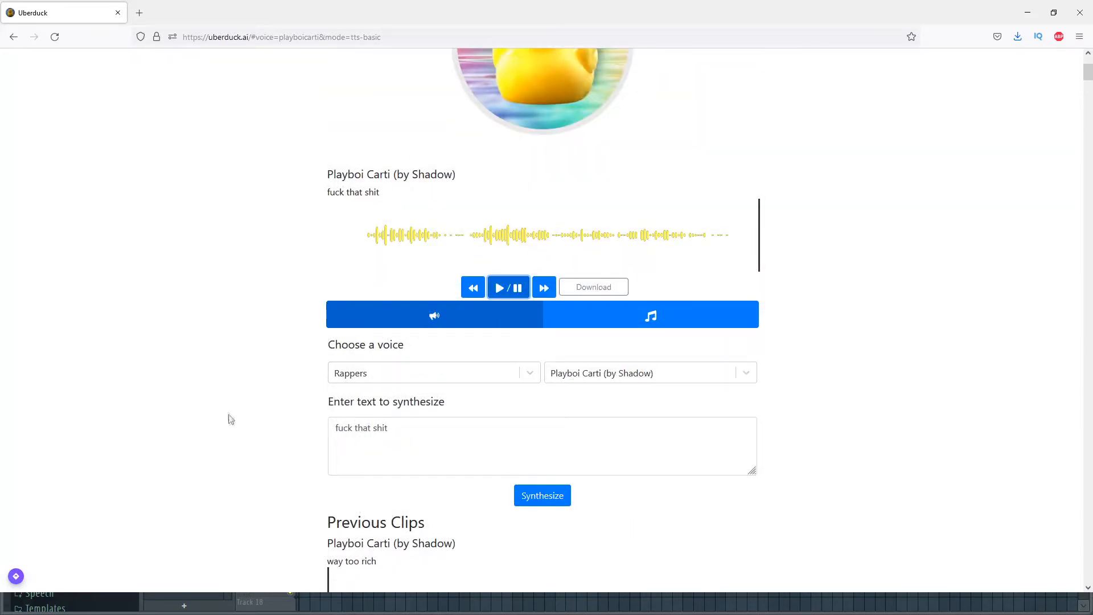
{"action": "scroll", "scroll_direction": "down", "scroll_amount": 3}
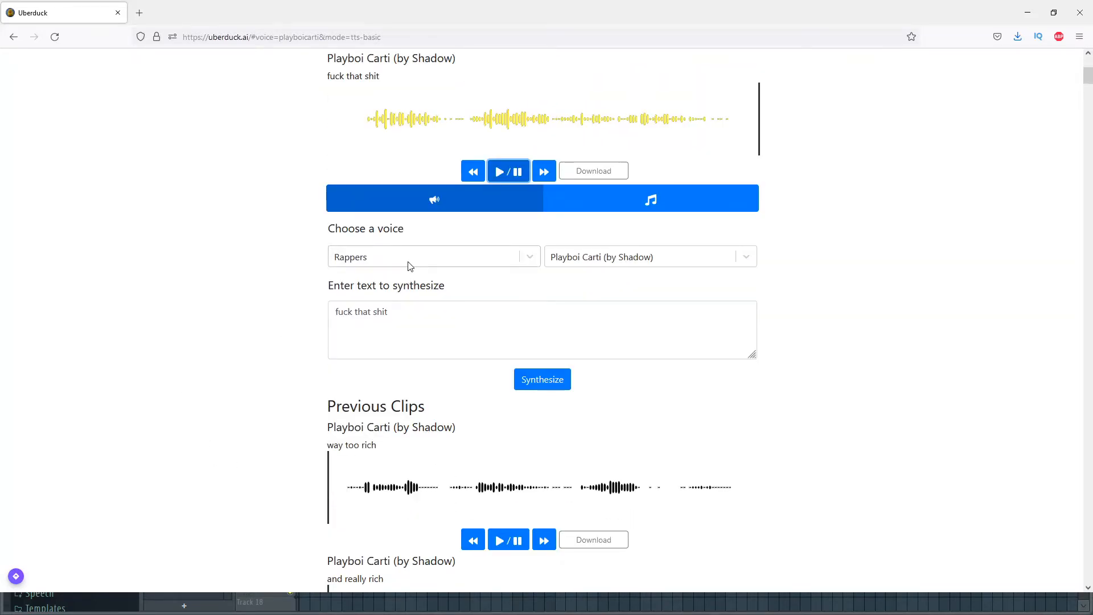
{"action": "left_click", "coordinate": [650, 257]}
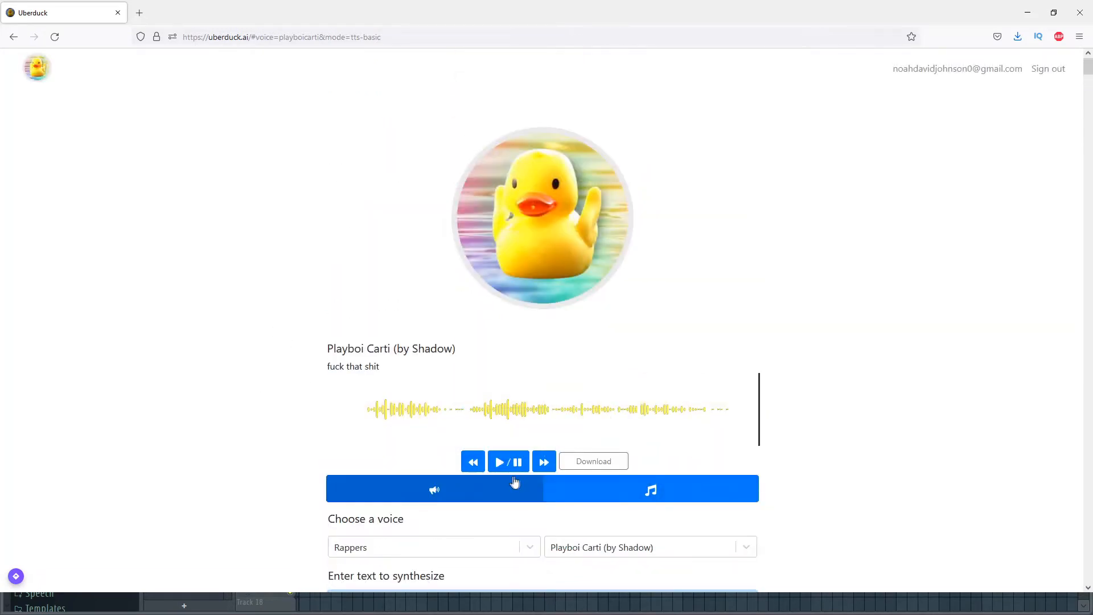
{"action": "left_click", "coordinate": [508, 461]}
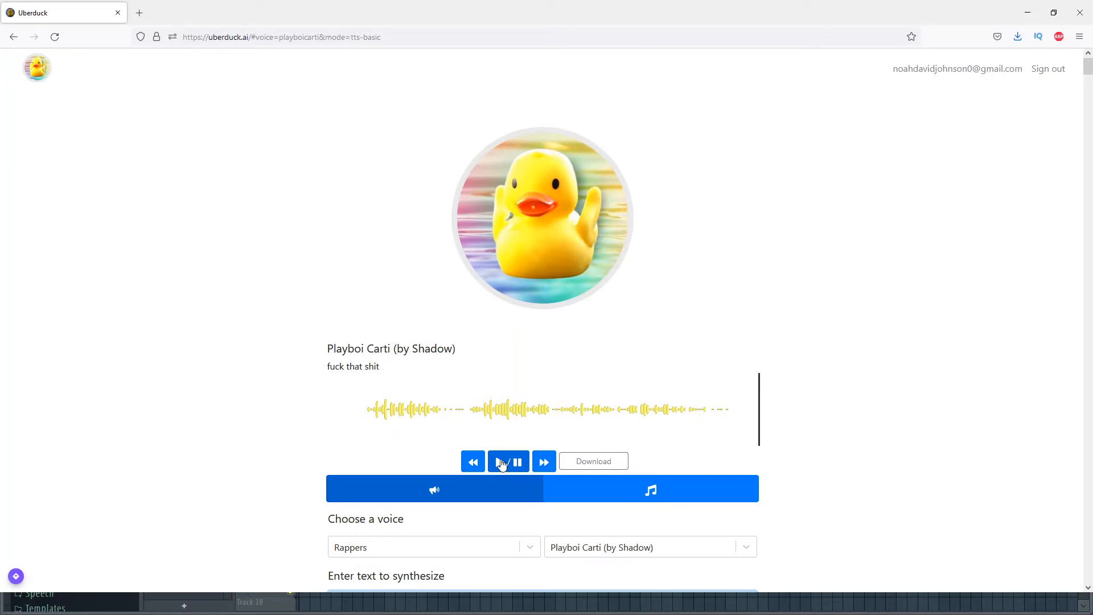
{"action": "left_click", "coordinate": [508, 461]}
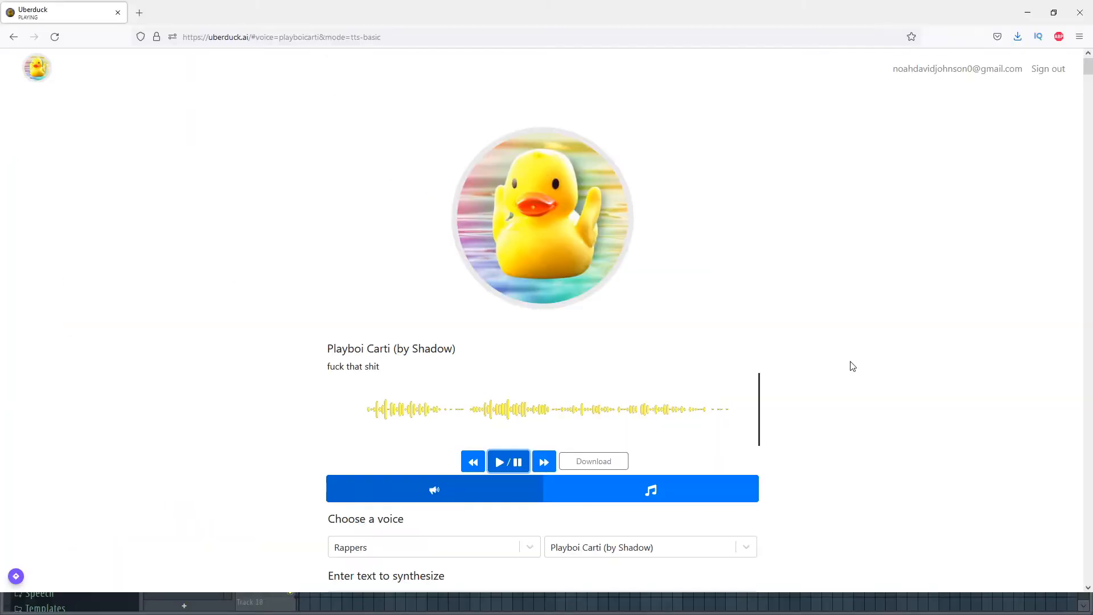
{"action": "scroll", "scroll_direction": "down", "scroll_amount": 3}
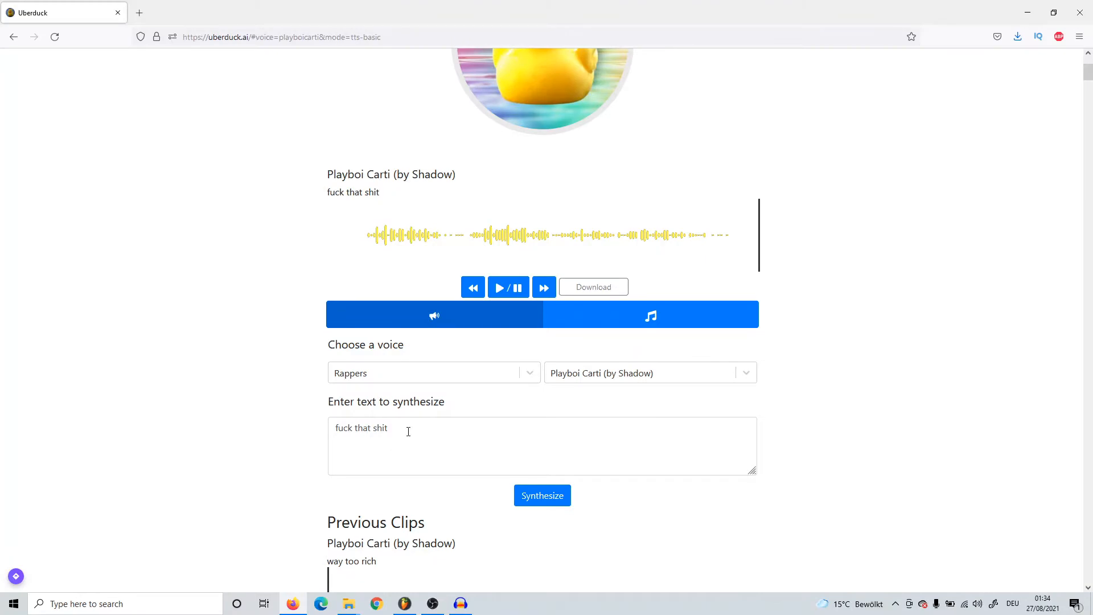
{"action": "mouse_move", "coordinate": [425, 465]}
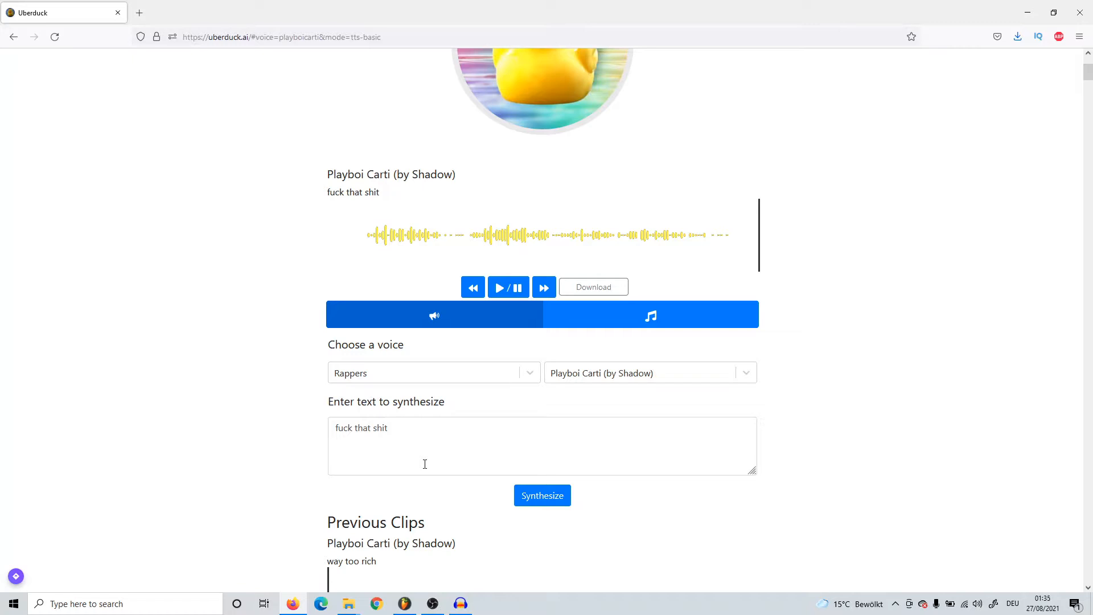
{"action": "mouse_move", "coordinate": [401, 317]}
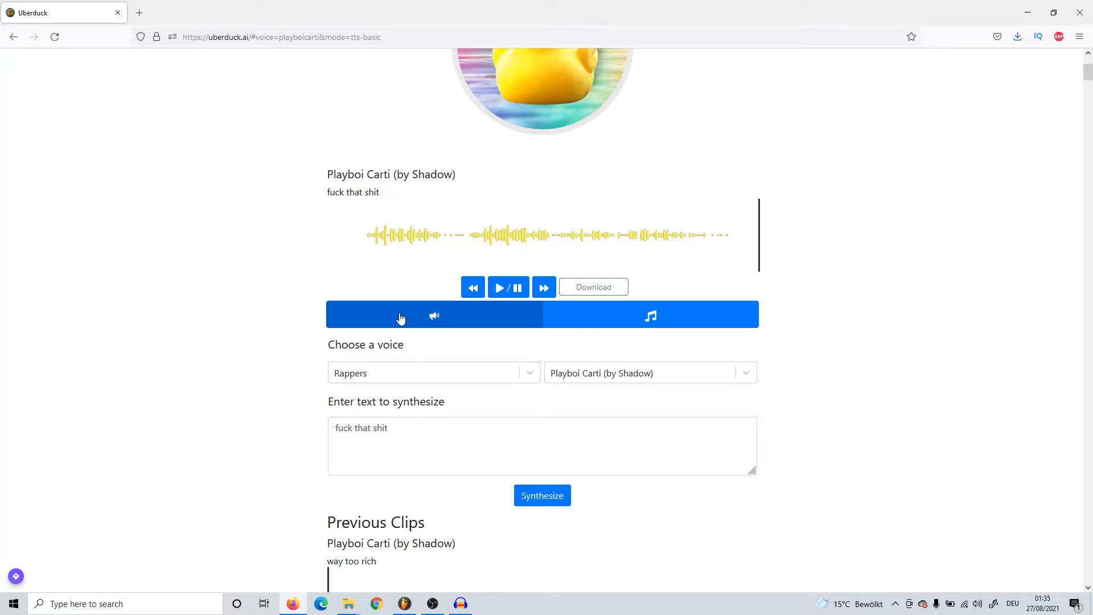
{"action": "mouse_move", "coordinate": [247, 403]}
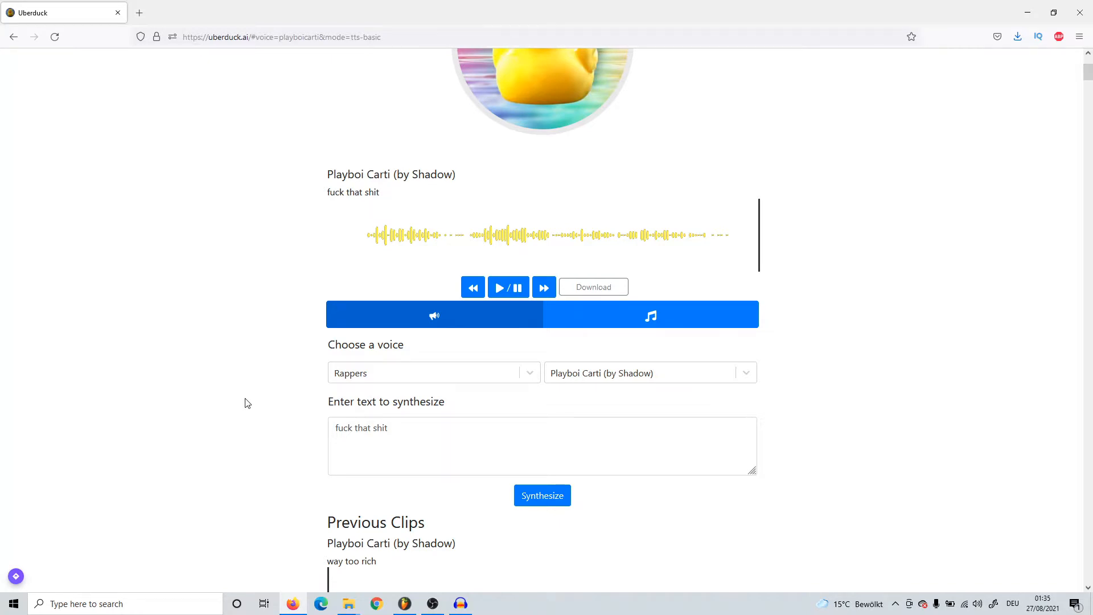
{"action": "scroll", "scroll_direction": "down", "scroll_amount": 3}
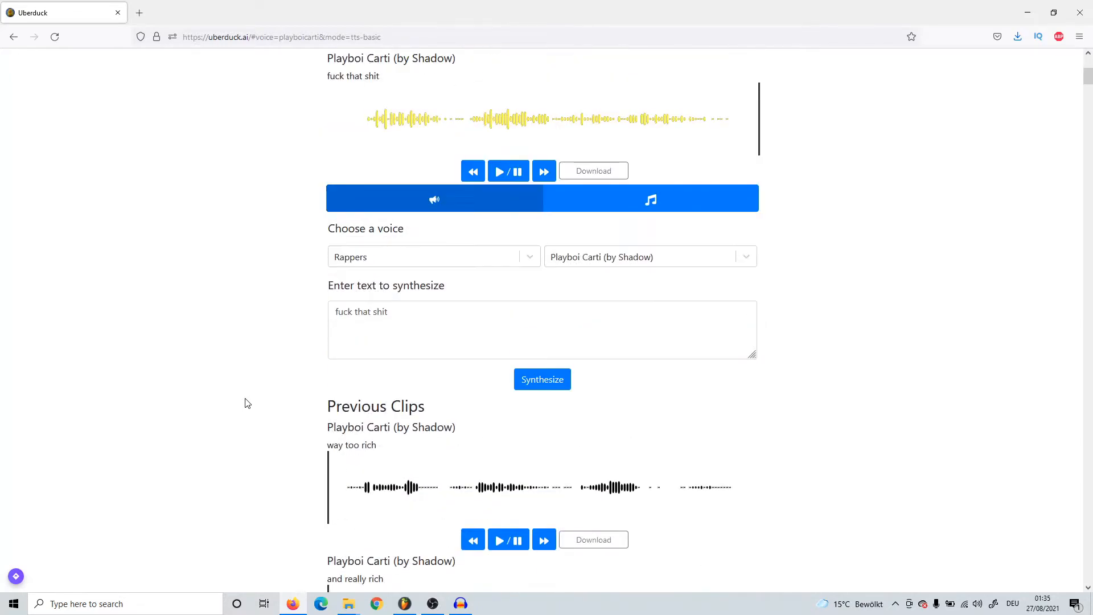
{"action": "scroll", "scroll_direction": "down", "scroll_amount": 3}
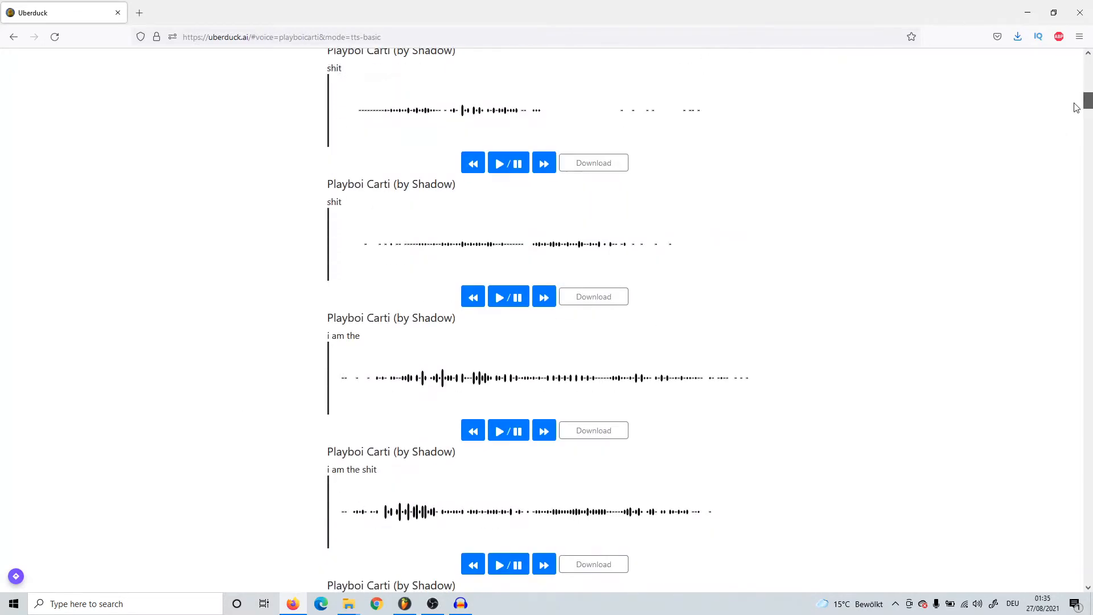
{"action": "scroll", "scroll_direction": "down", "scroll_amount": 3}
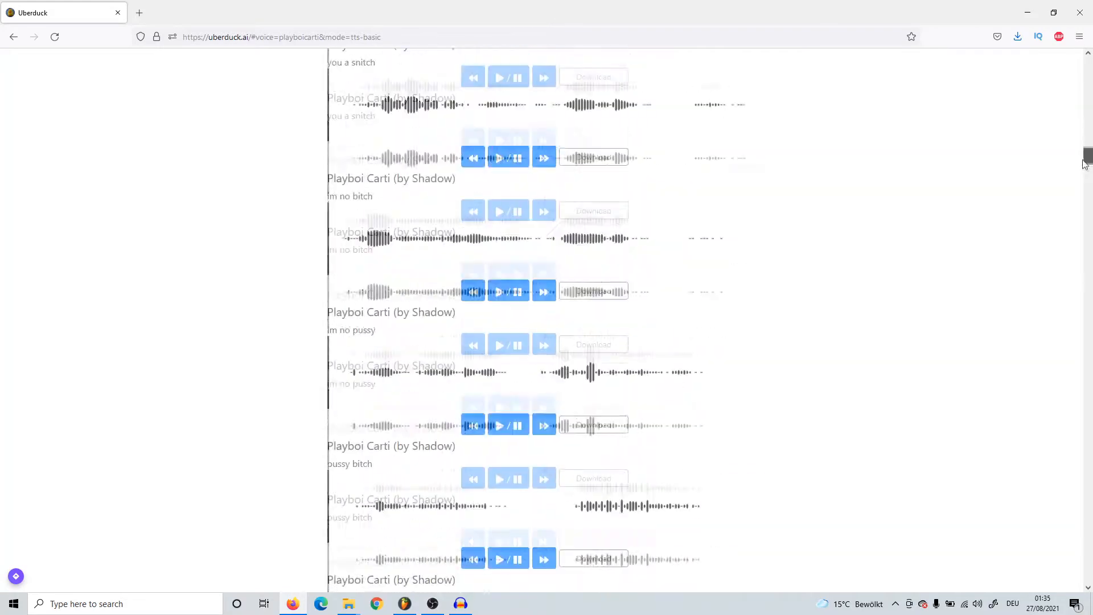
{"action": "scroll", "scroll_direction": "down", "scroll_amount": 3}
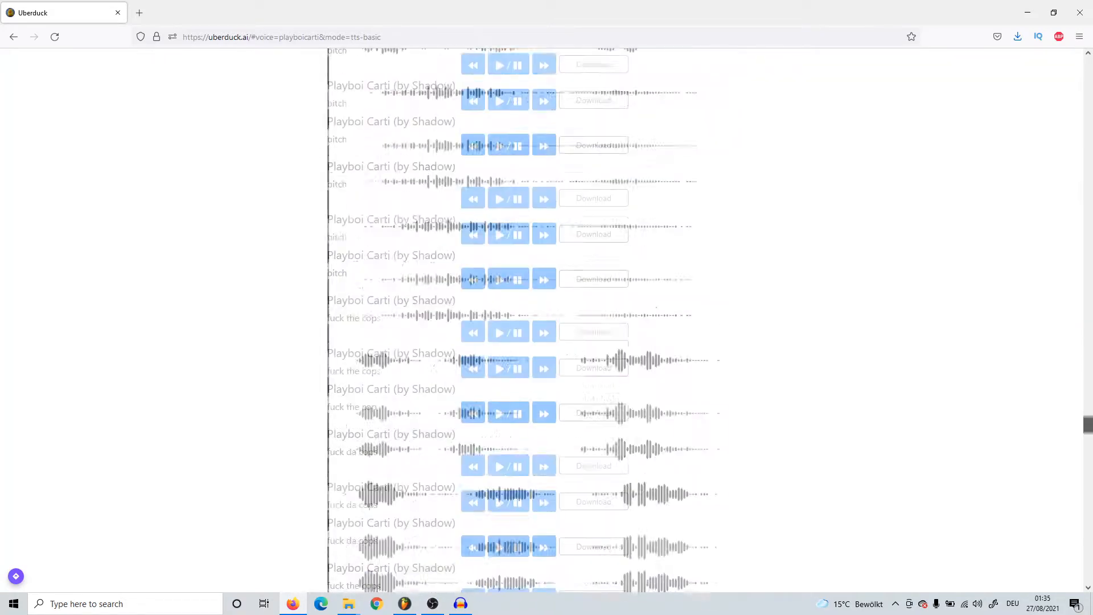
{"action": "scroll", "scroll_direction": "down", "scroll_amount": 3}
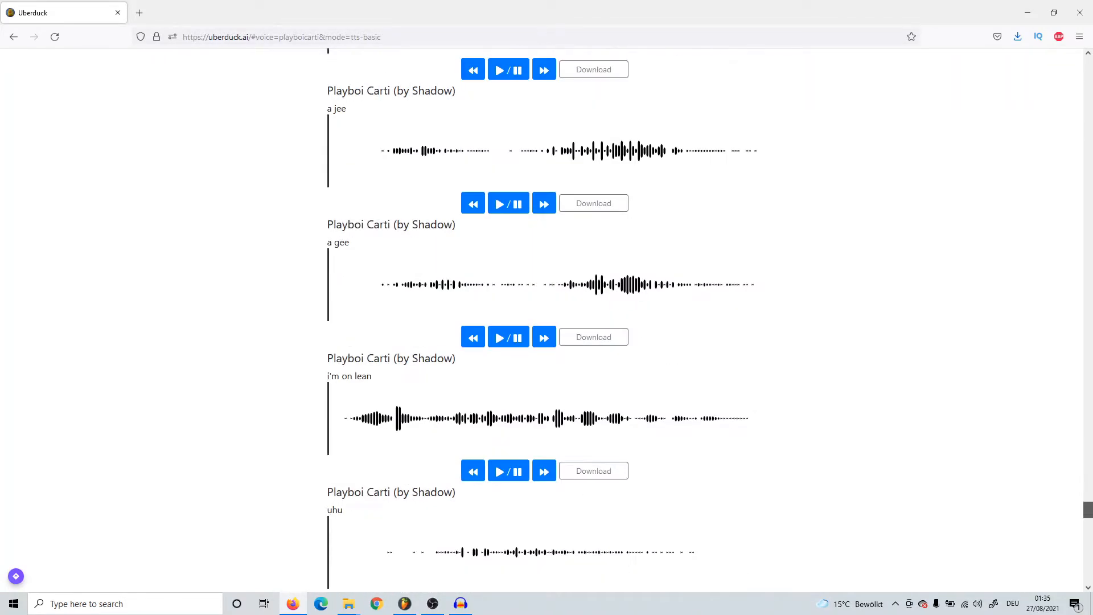
{"action": "scroll", "scroll_direction": "down", "scroll_amount": 3}
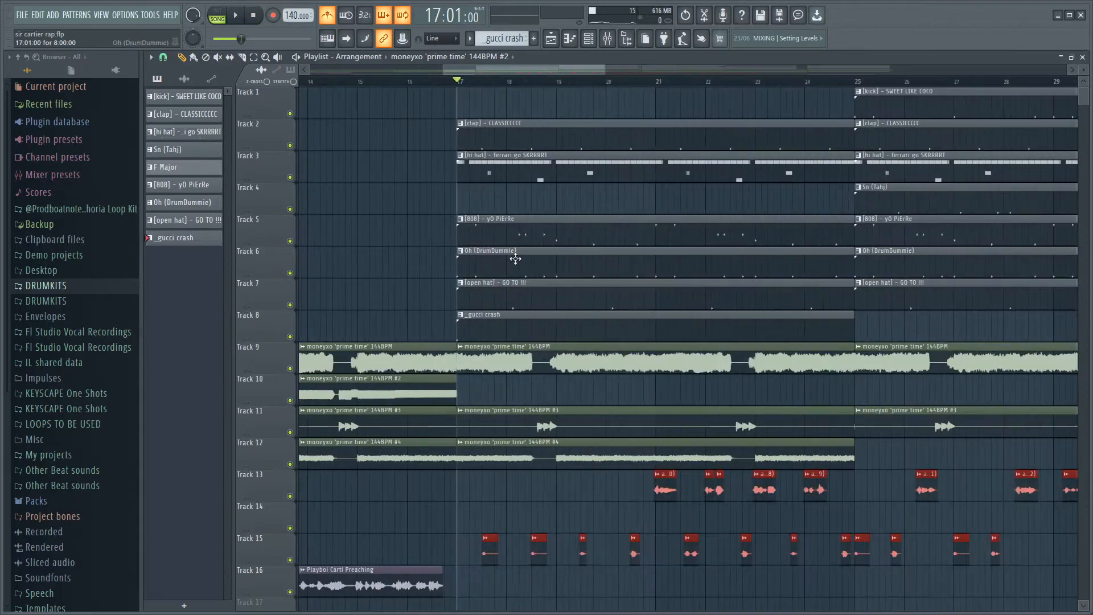
Mute playlist tracks 13–15 with the vocal chops and zoom out over the whole song
{"action": "scroll", "scroll_direction": "down", "scroll_amount": 3}
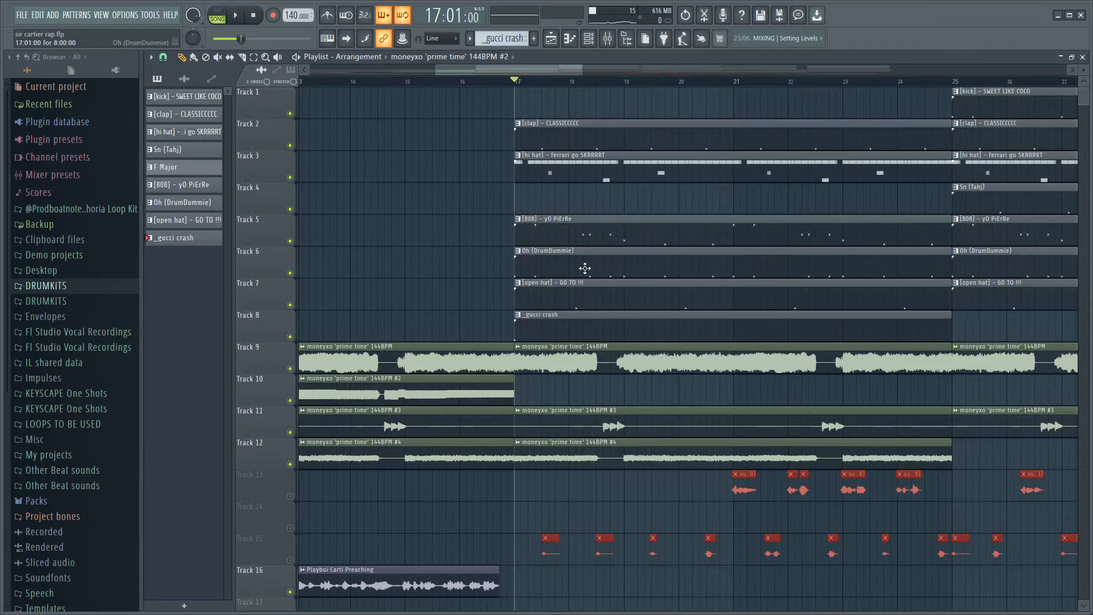
{"action": "mouse_move", "coordinate": [613, 296]}
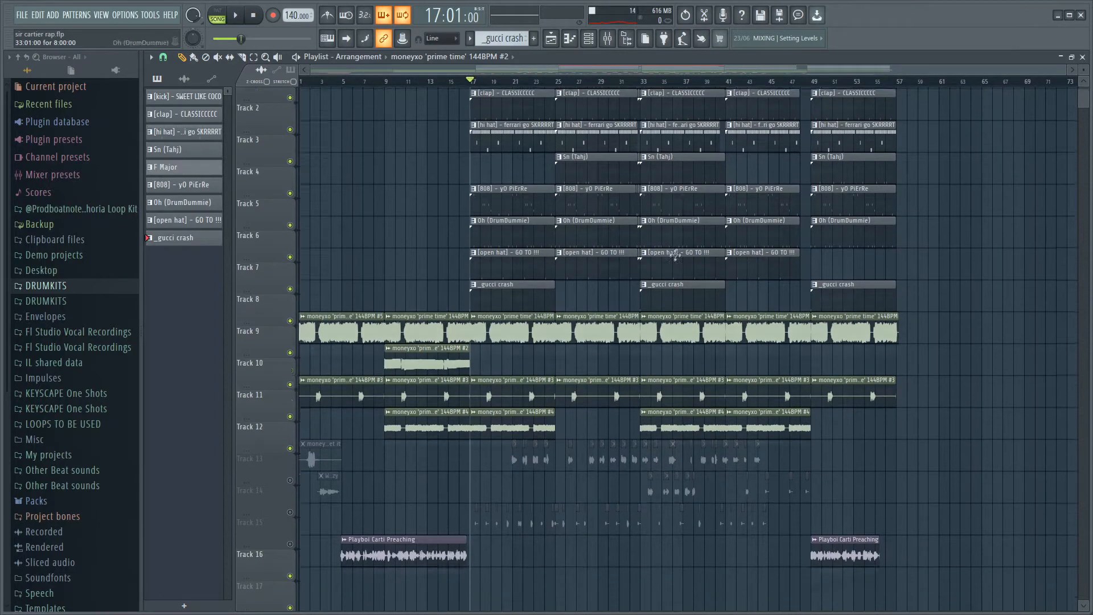
Switch from FL Studio back to the Uberduck Playboi Carti page in Firefox
{"action": "scroll", "scroll_direction": "down", "scroll_amount": 3}
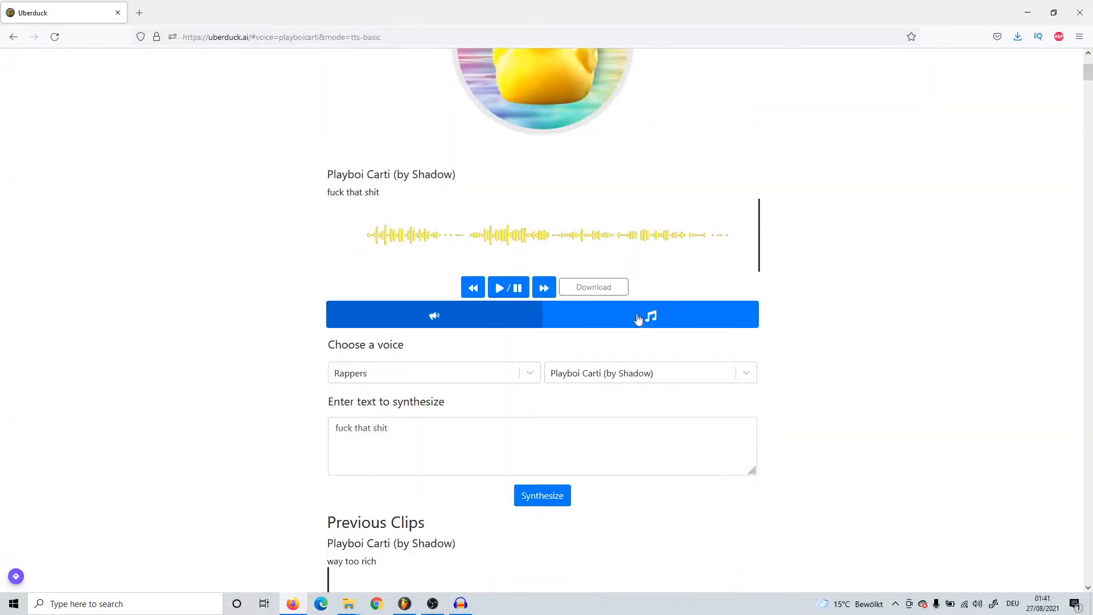
Choose reference-audio synthesis with the Playboi Carti (by Shadow) voice and Cha Cha Slide as reference
{"action": "left_click", "coordinate": [650, 314]}
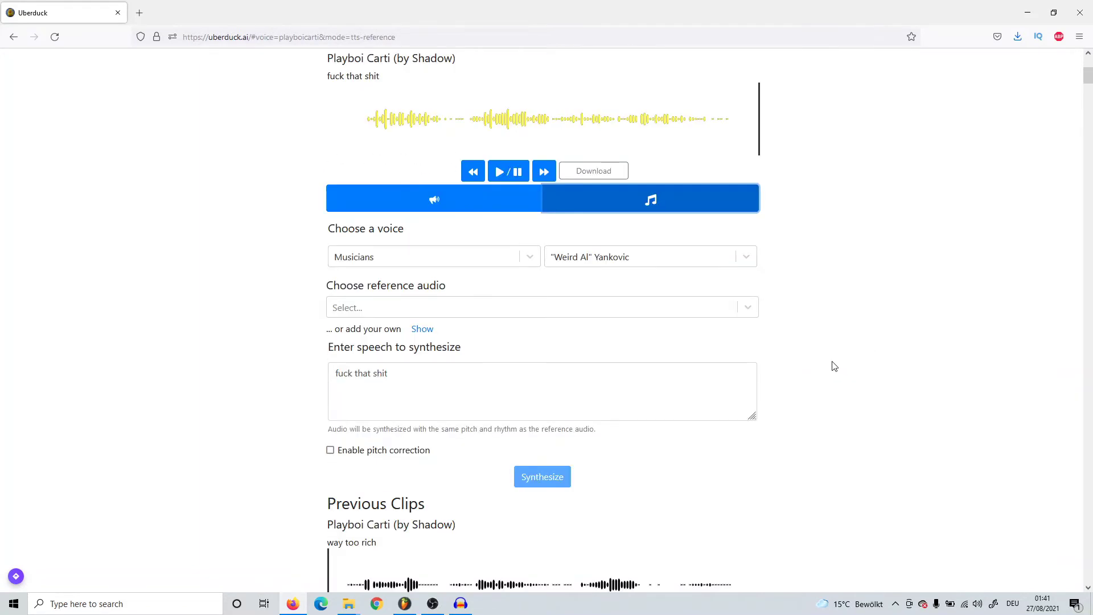
{"action": "mouse_move", "coordinate": [687, 352]}
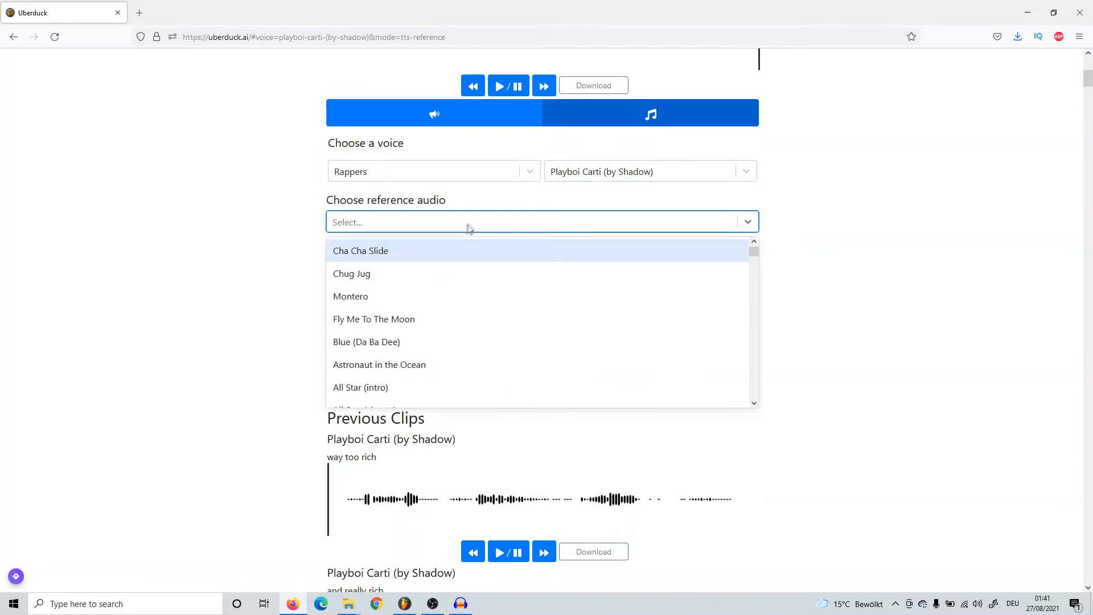
{"action": "mouse_move", "coordinate": [387, 346]}
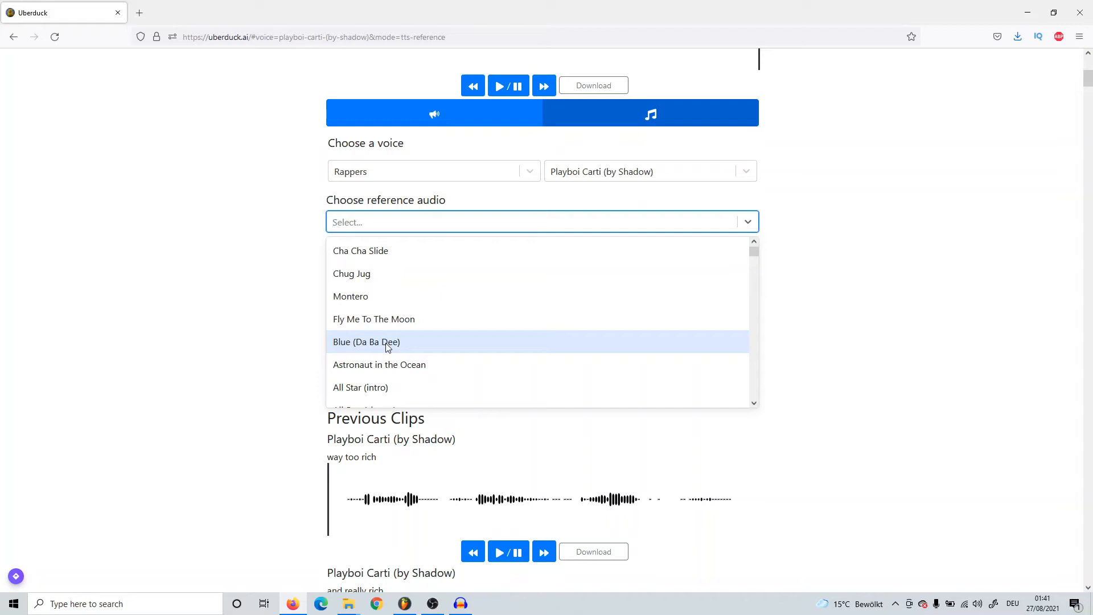
{"action": "left_click", "coordinate": [359, 250]}
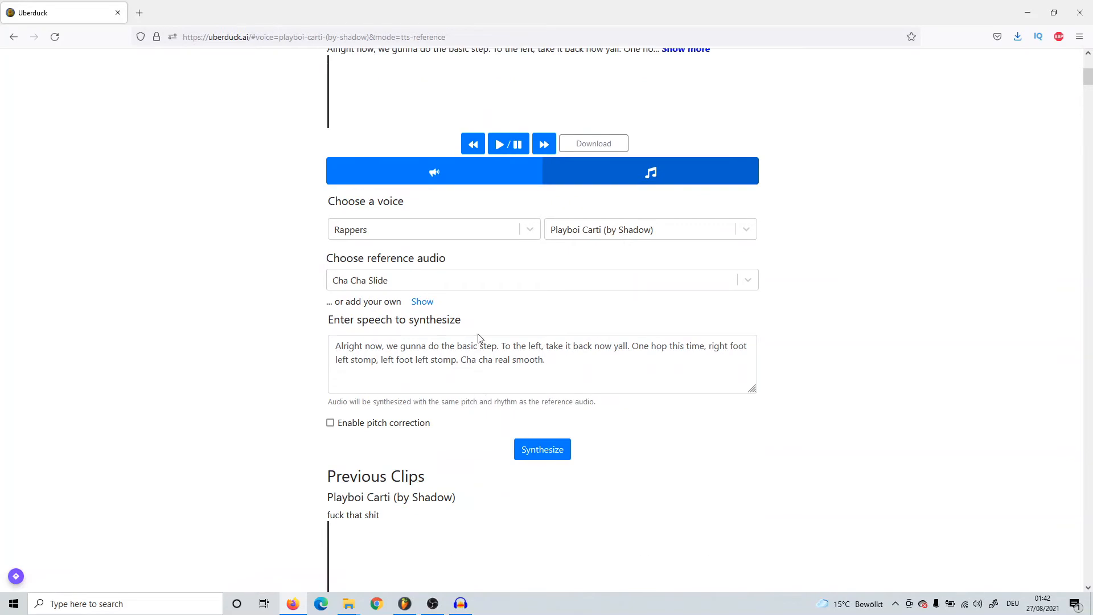
Preview the Cha Cha Slide reference, then synthesize and play a clip saying "i dont care"
{"action": "scroll", "scroll_direction": "up", "scroll_amount": 3}
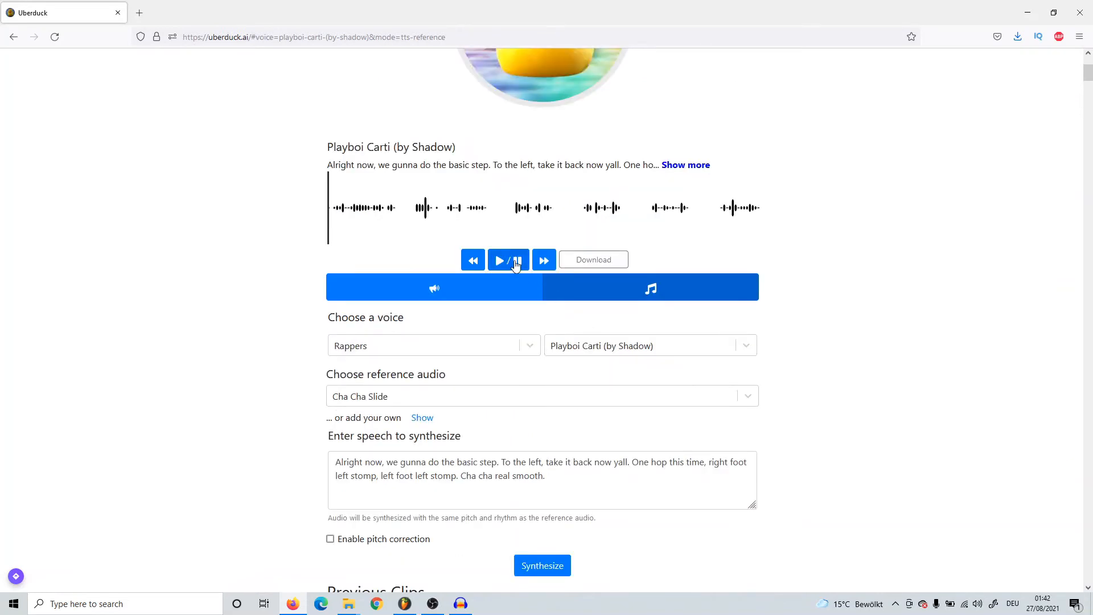
{"action": "left_click", "coordinate": [507, 259]}
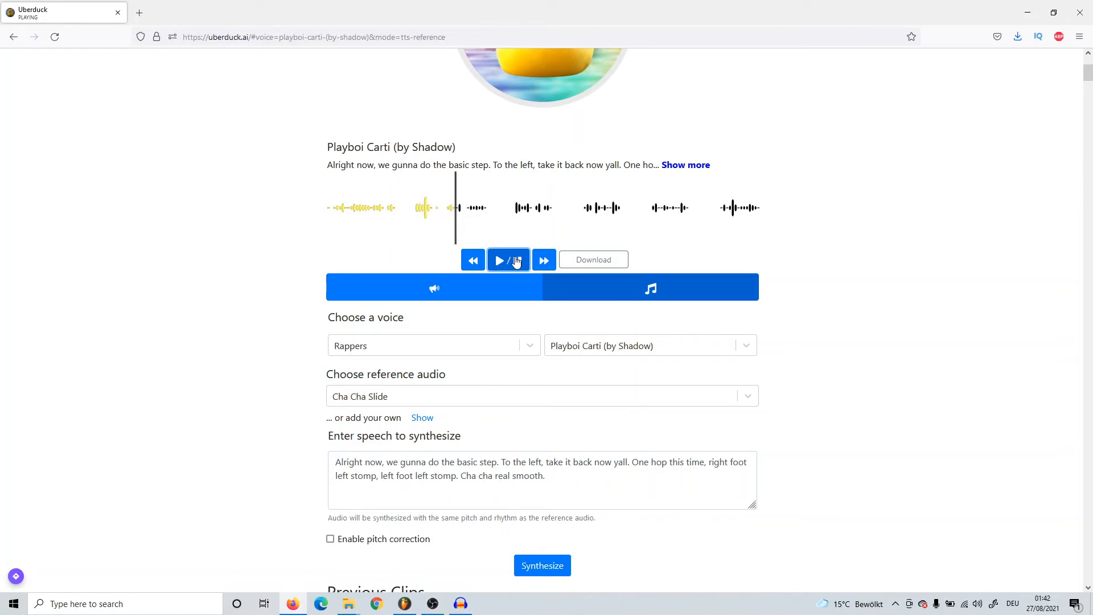
{"action": "left_click", "coordinate": [507, 259]}
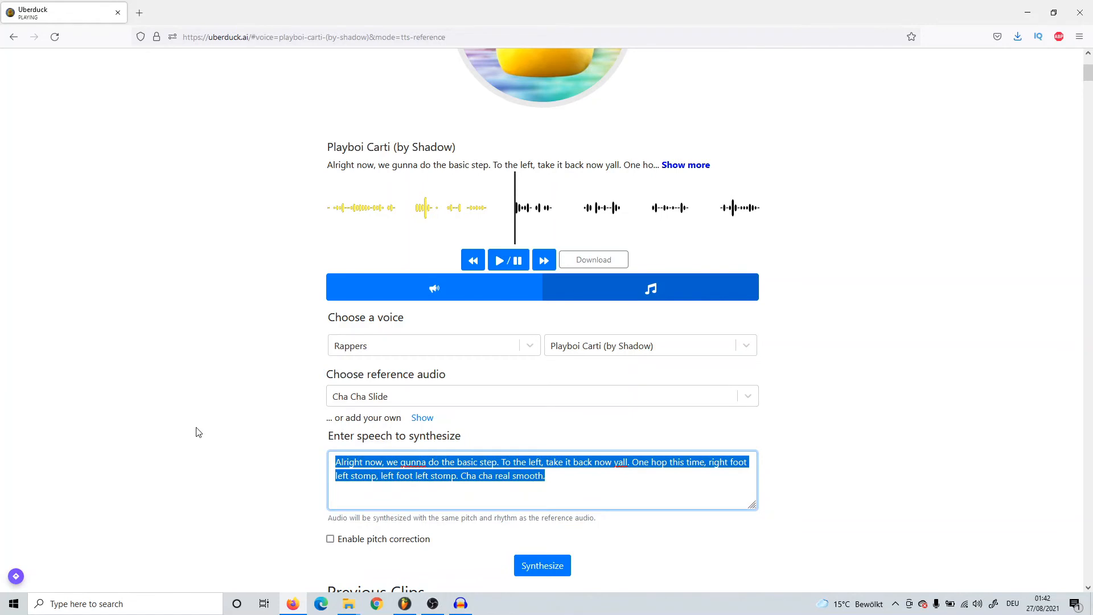
{"action": "type", "text": "i dont care"}
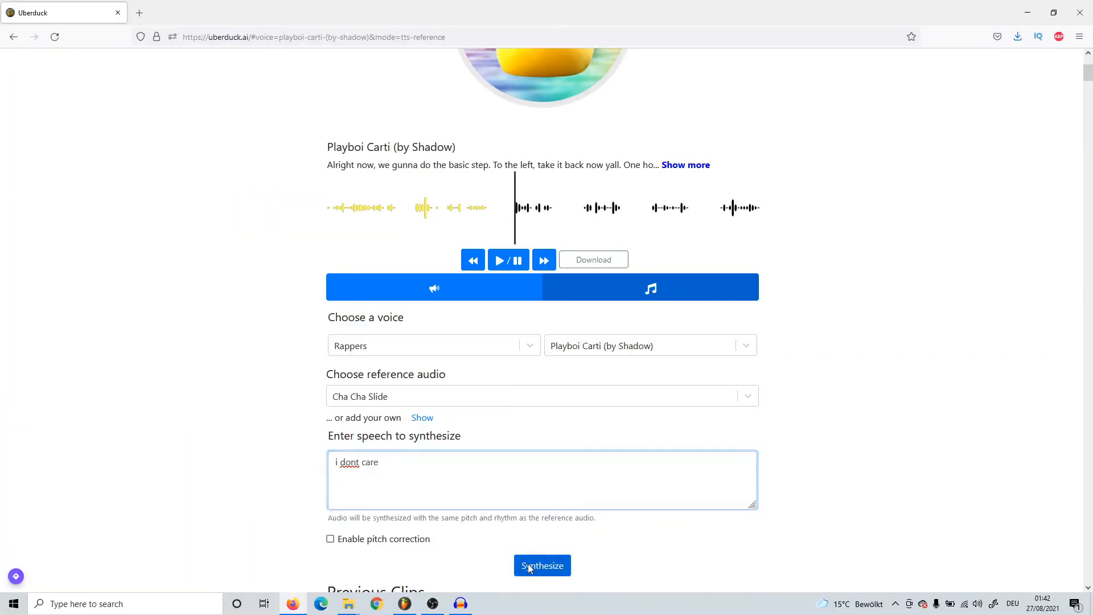
{"action": "left_click", "coordinate": [542, 565]}
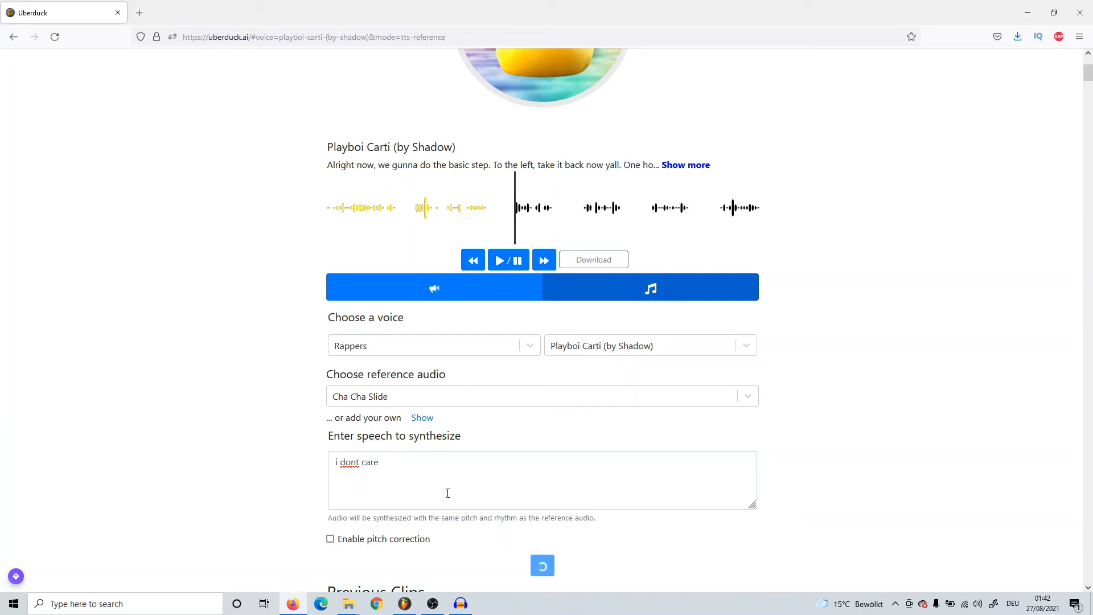
{"action": "left_click", "coordinate": [542, 564]}
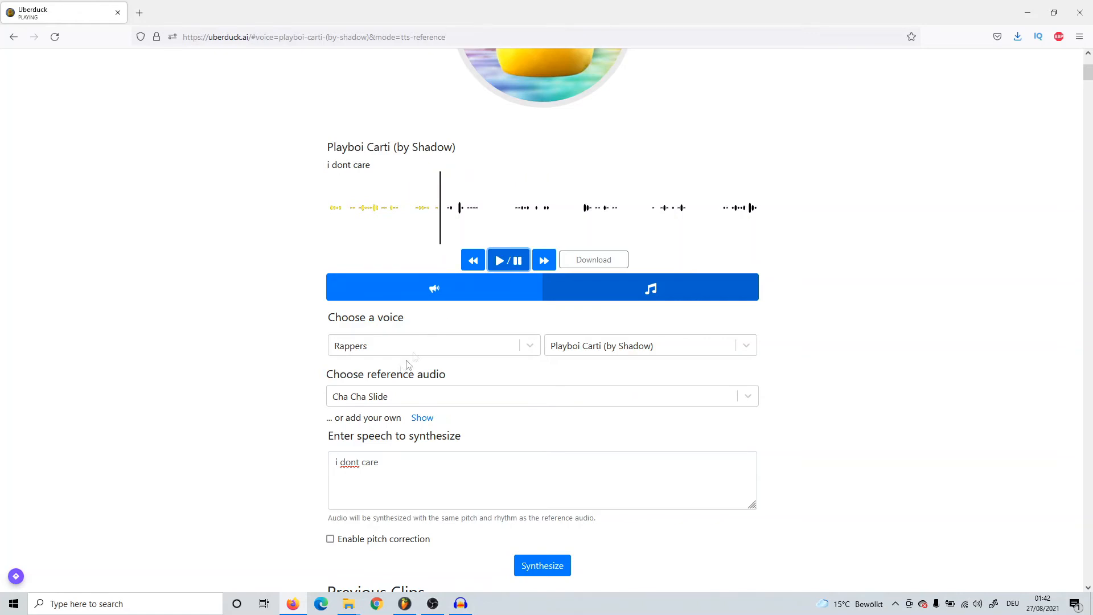
Reveal the options to upload or record a custom reference audio
{"action": "scroll", "scroll_direction": "down", "scroll_amount": 3}
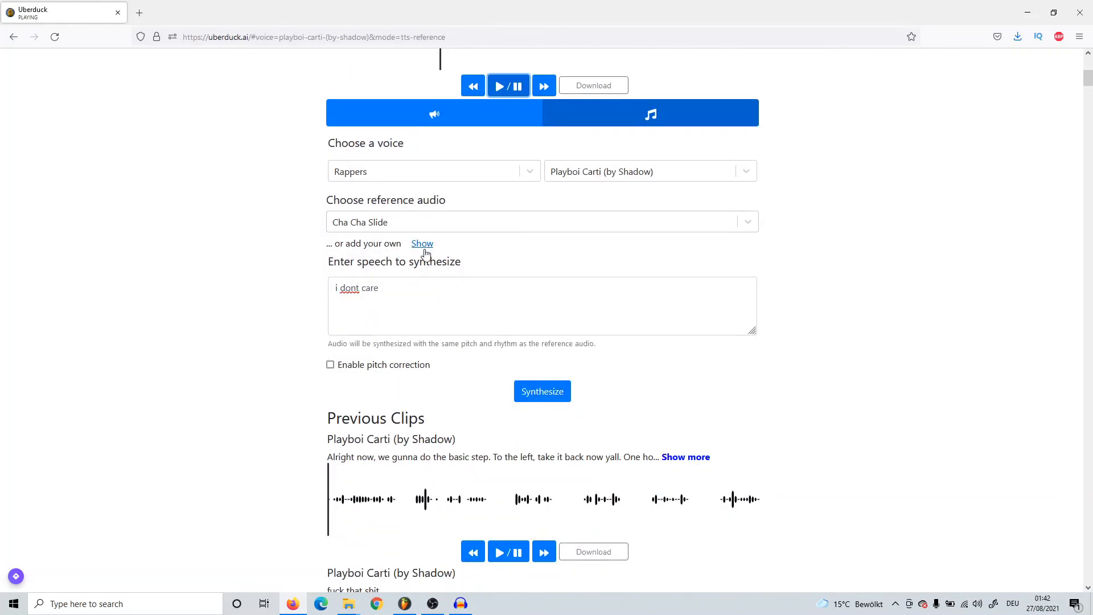
{"action": "left_click", "coordinate": [421, 244]}
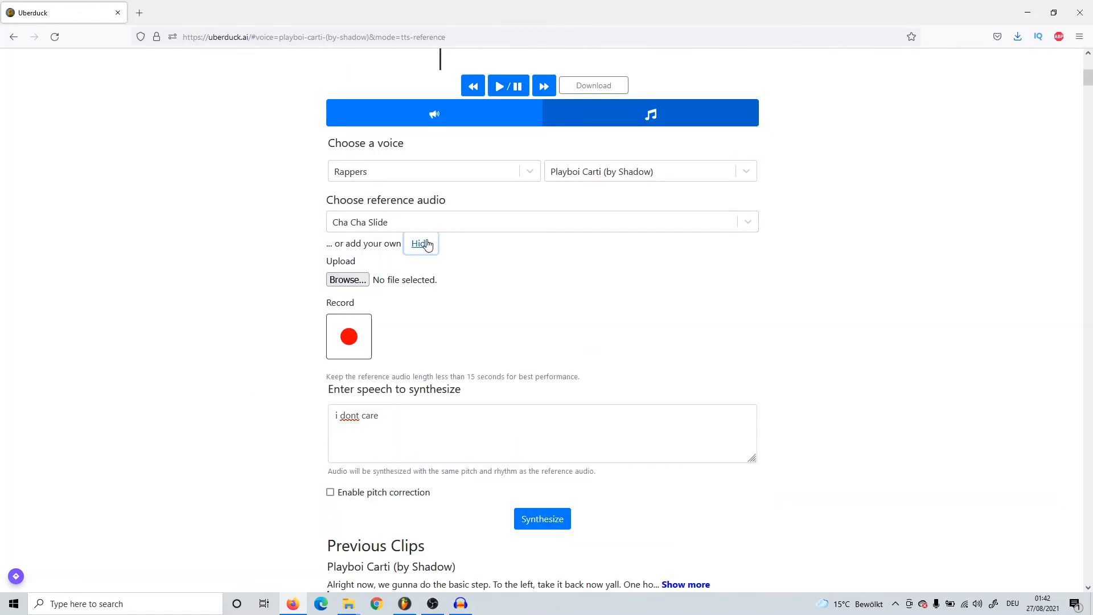
{"action": "scroll", "scroll_direction": "down", "scroll_amount": 3}
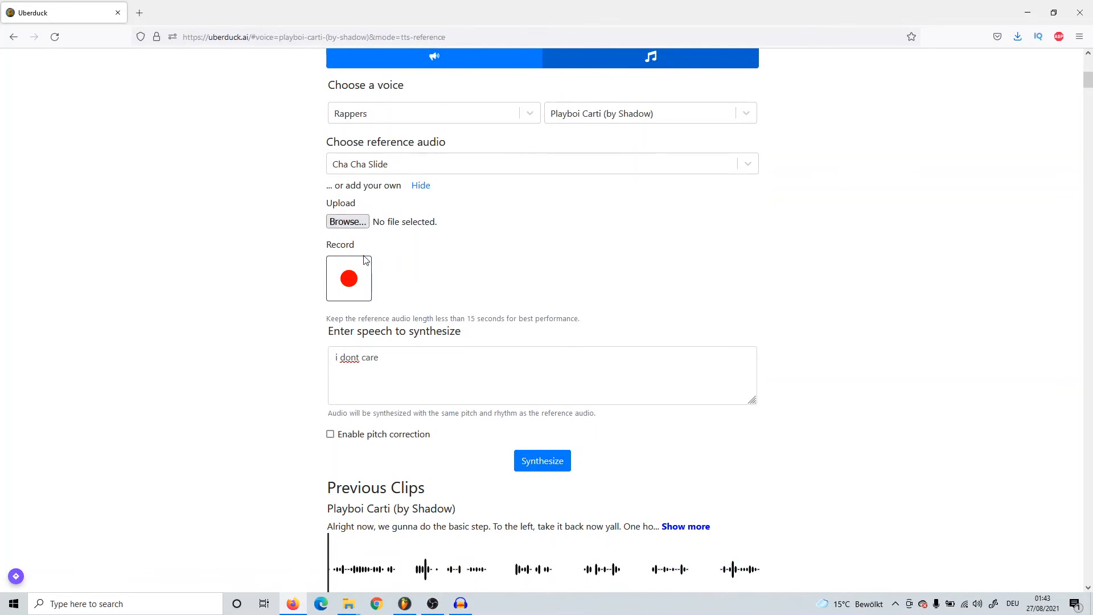